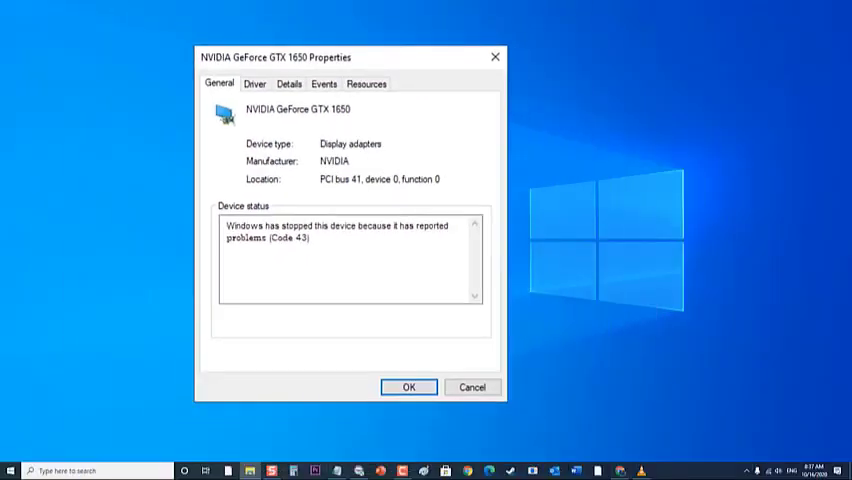
Close the GTX 1650 Code 43 Properties dialog and bring up the Restart power option
{"action": "left_click", "coordinate": [408, 387]}
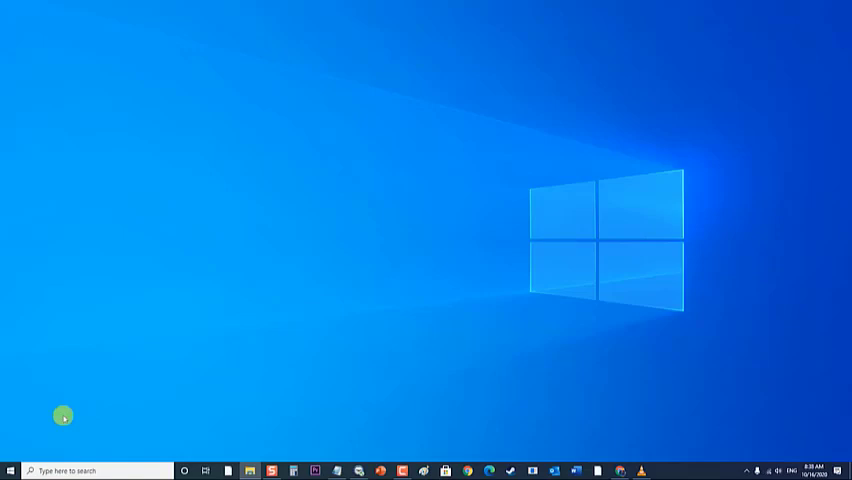
{"action": "left_click", "coordinate": [10, 470]}
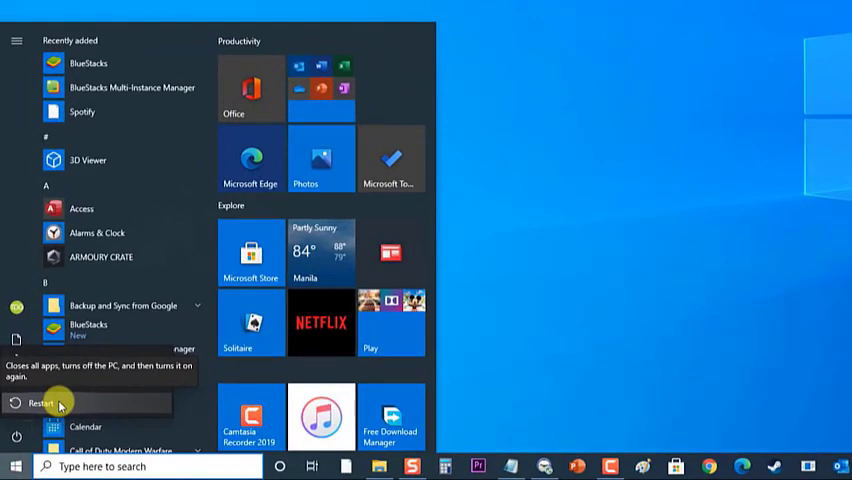
{"action": "mouse_move", "coordinate": [727, 77]}
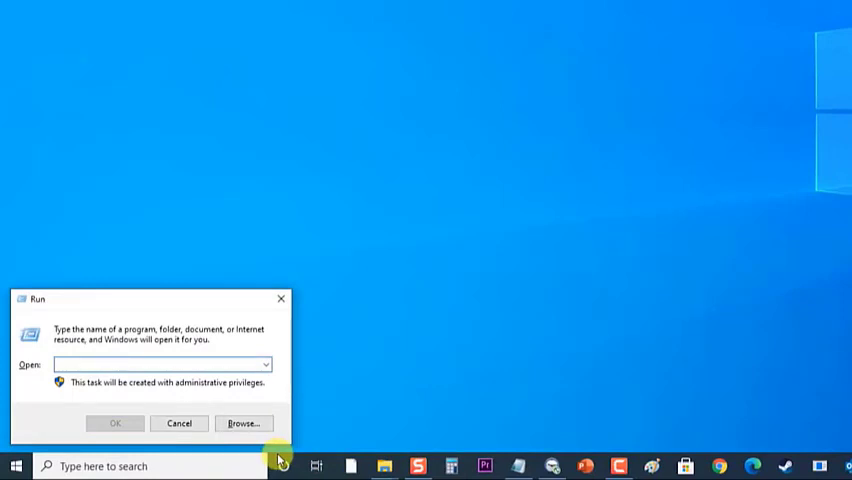
Launch Device Manager via devmgmt.msc and select the GTX 1650 under Display adapters
{"action": "type", "text": "dev"}
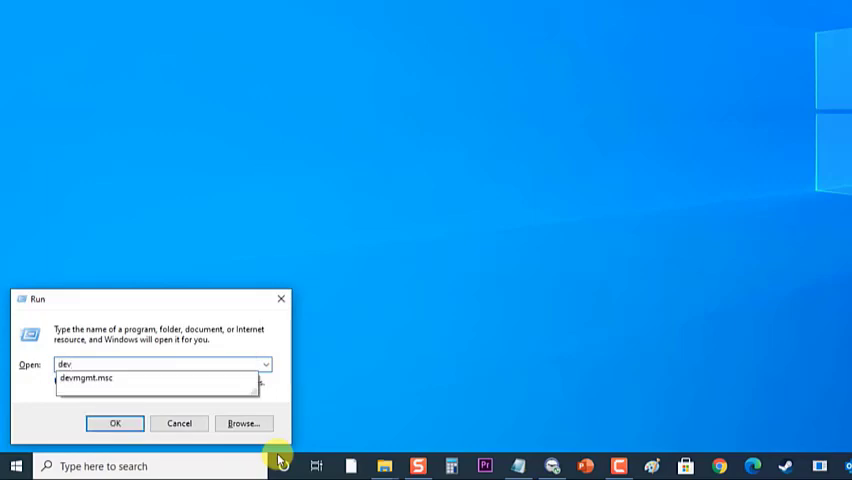
{"action": "left_click", "coordinate": [114, 423]}
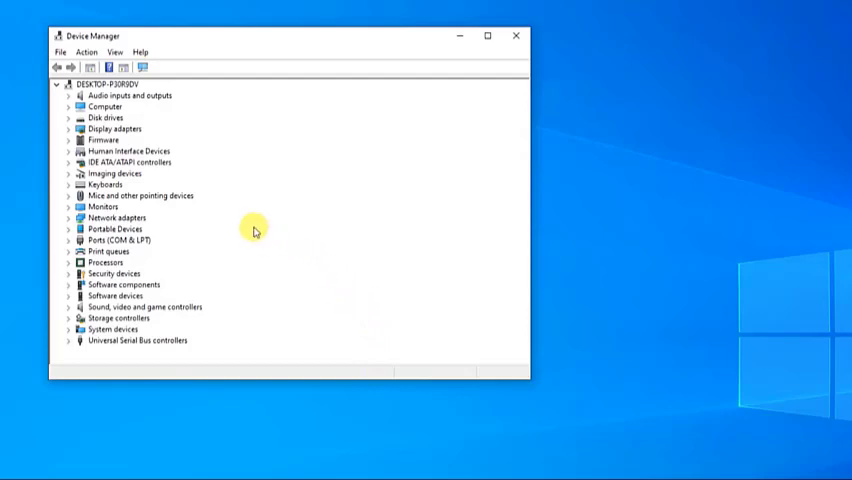
{"action": "left_click", "coordinate": [115, 129]}
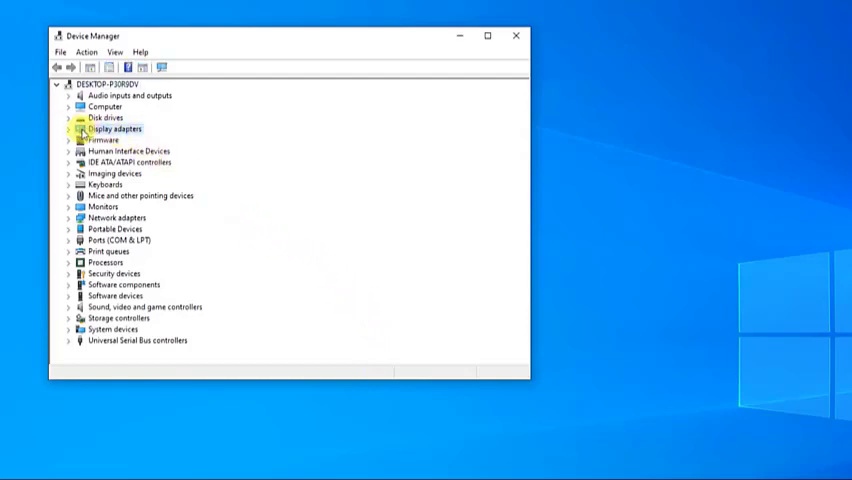
{"action": "left_click", "coordinate": [67, 129]}
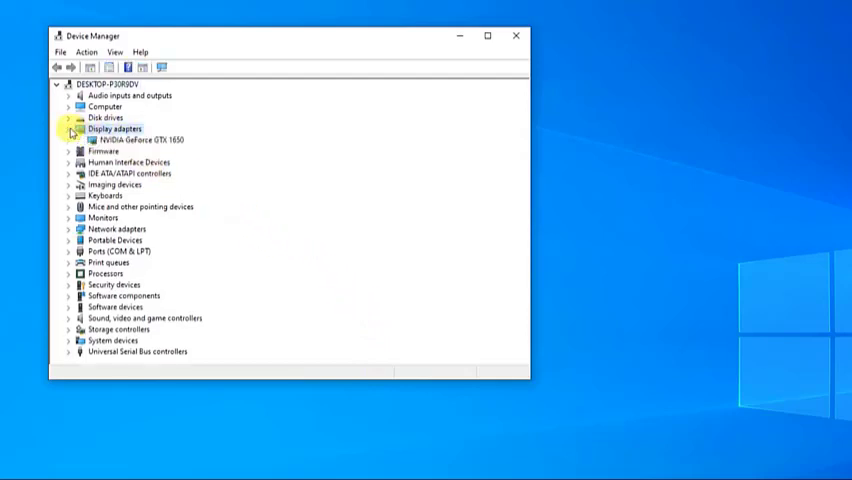
{"action": "left_click", "coordinate": [130, 140]}
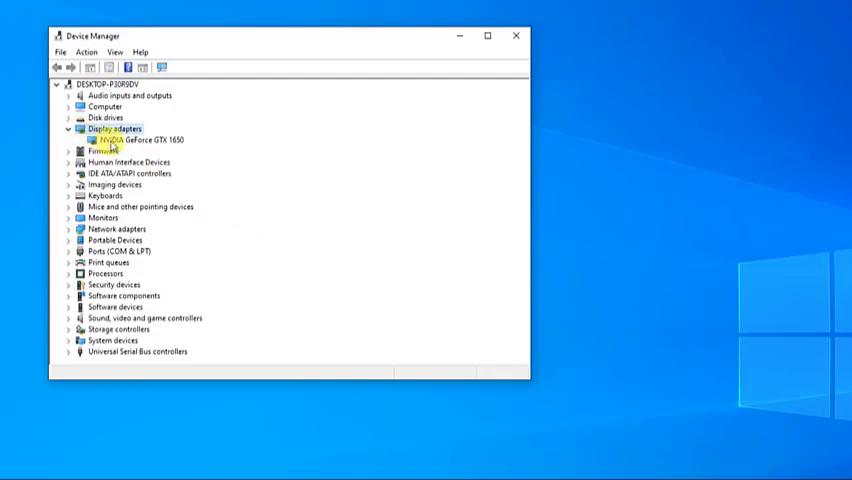
Disable the NVIDIA GeForce GTX 1650, then bring back the Run box
{"action": "right_click", "coordinate": [125, 139]}
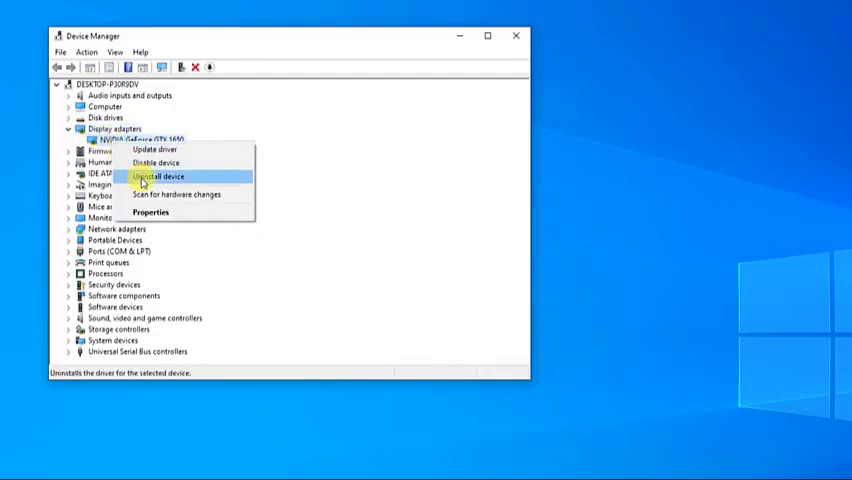
{"action": "mouse_move", "coordinate": [158, 162]}
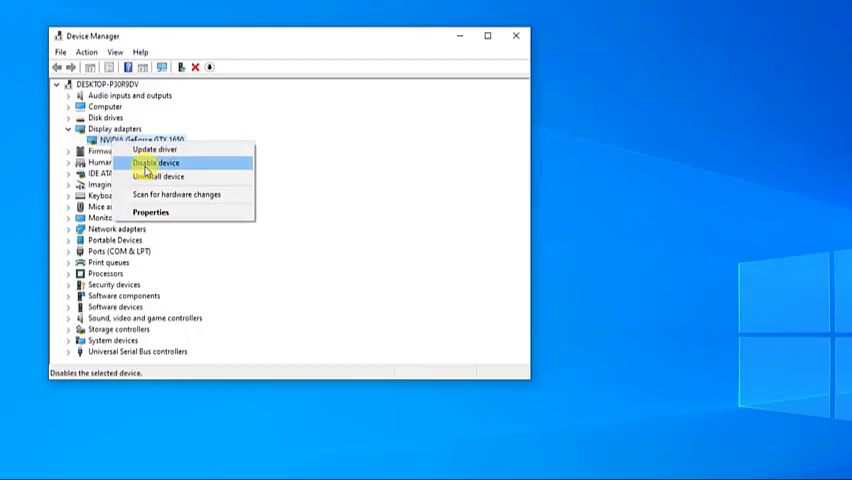
{"action": "left_click", "coordinate": [158, 162]}
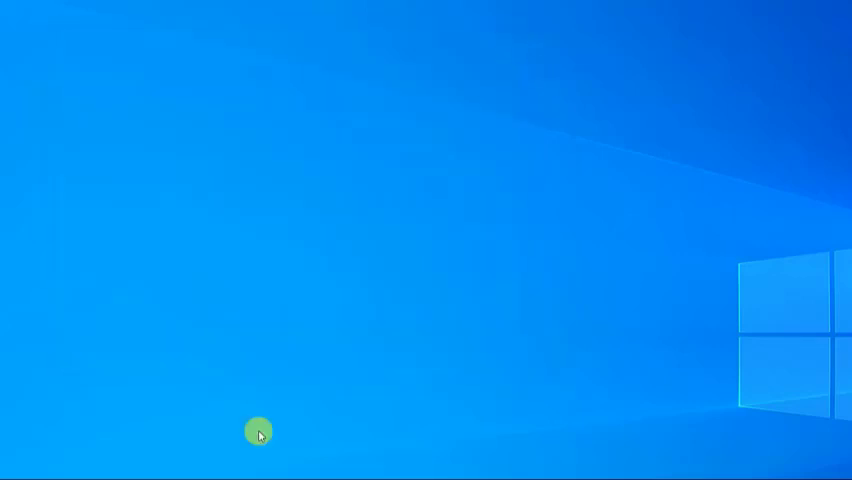
{"action": "left_click", "coordinate": [16, 465]}
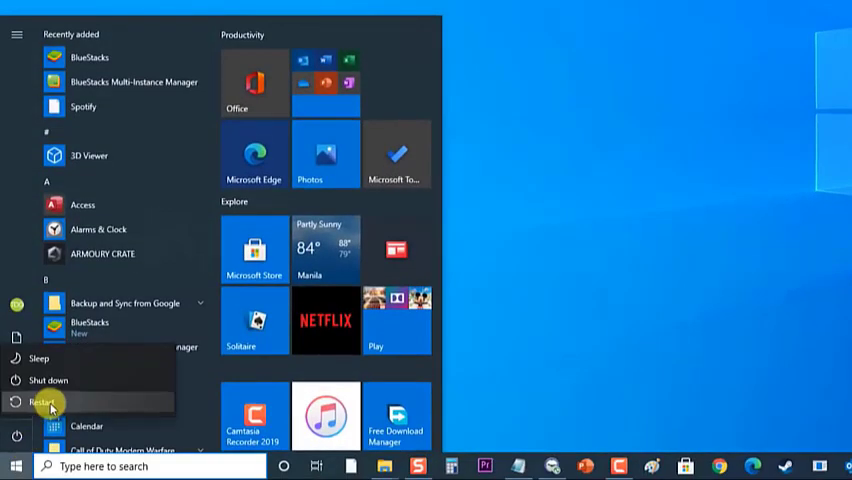
{"action": "mouse_move", "coordinate": [50, 402]}
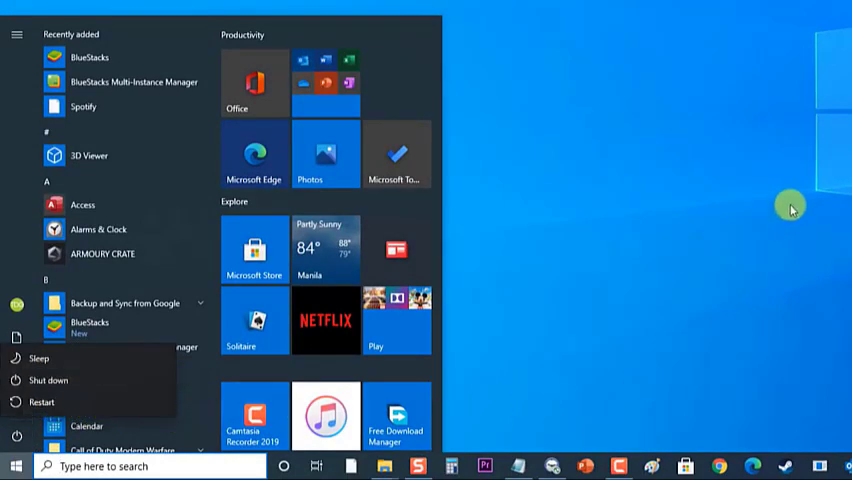
{"action": "left_click", "coordinate": [15, 465]}
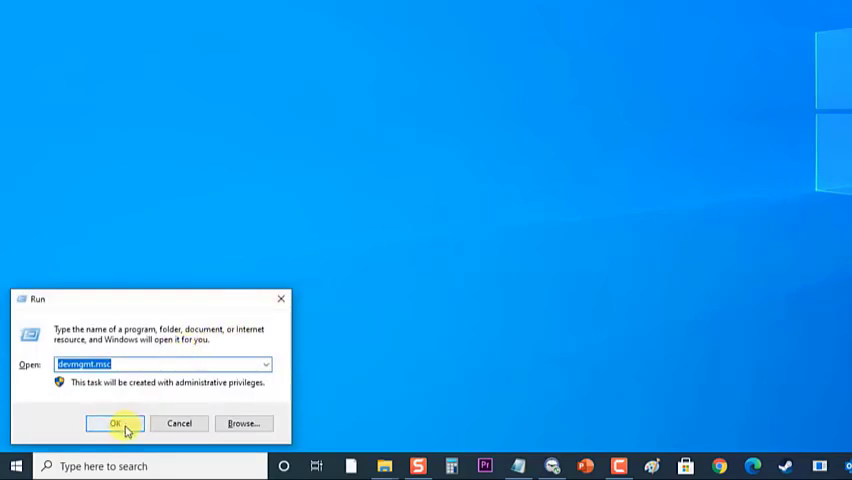
Run devmgmt.msc, expand Display adapters and right-click the NVIDIA GeForce GTX 1650
{"action": "left_click", "coordinate": [114, 423]}
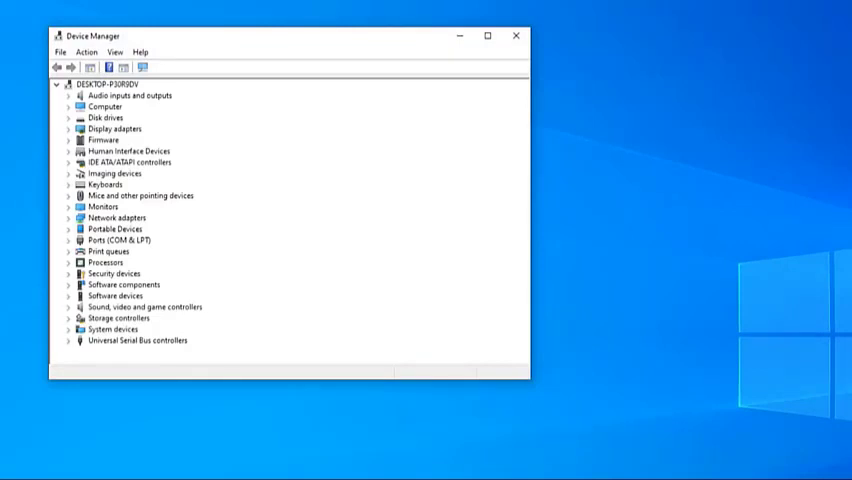
{"action": "left_click", "coordinate": [115, 132]}
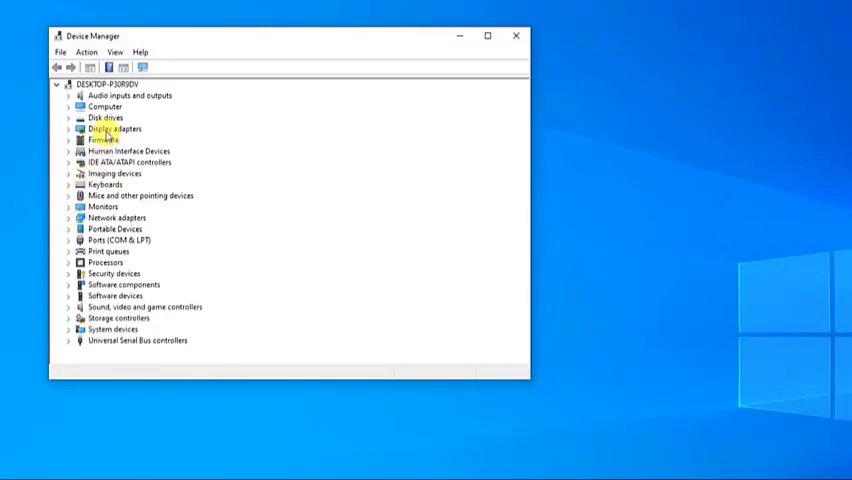
{"action": "left_click", "coordinate": [68, 128]}
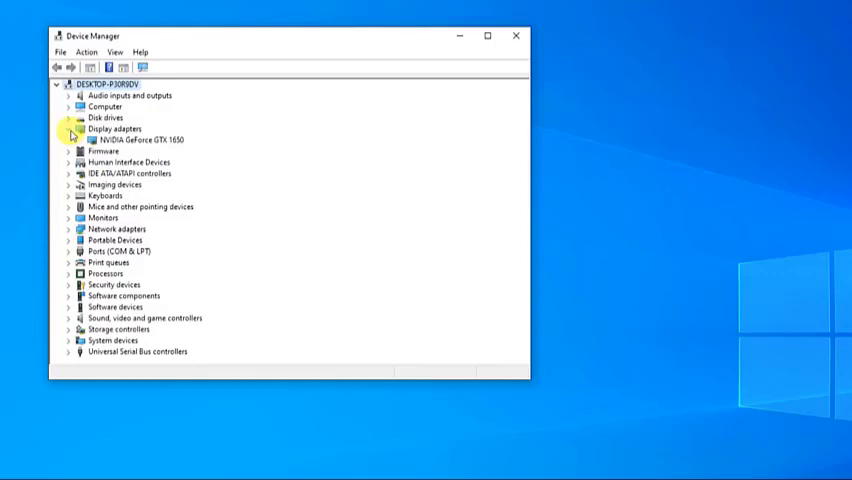
{"action": "right_click", "coordinate": [135, 140]}
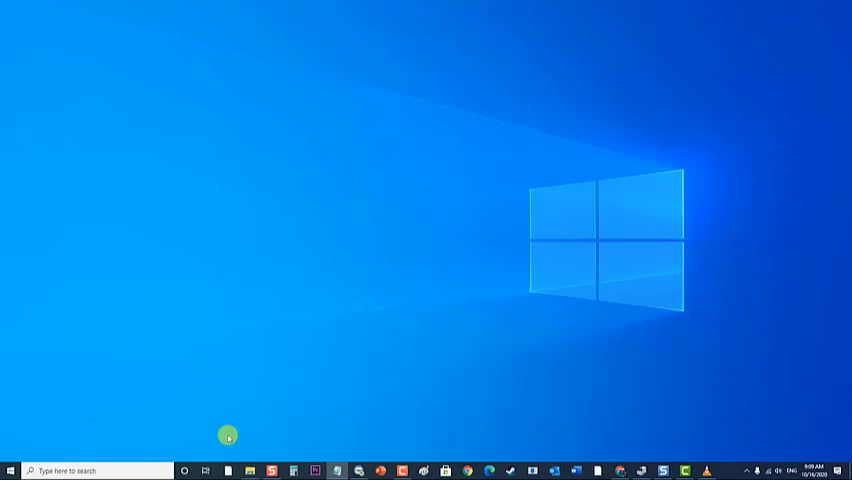
Run appwiz.cpl and uninstall Lucid Virtu MVP from Programs and Features
{"action": "key", "text": "Win+r"}
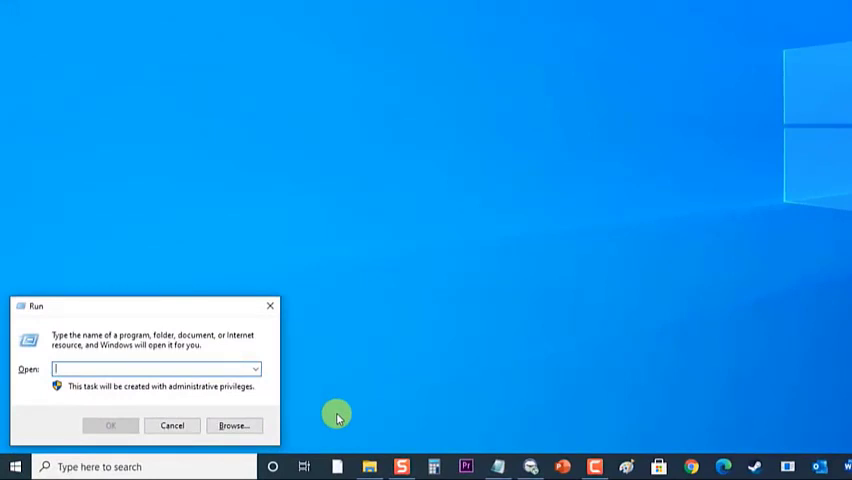
{"action": "type", "text": "appwiz.cpl"}
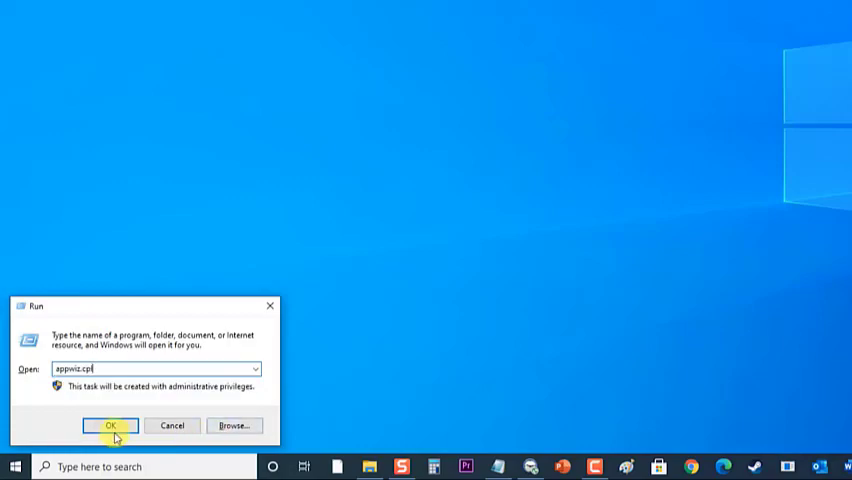
{"action": "left_click", "coordinate": [110, 425]}
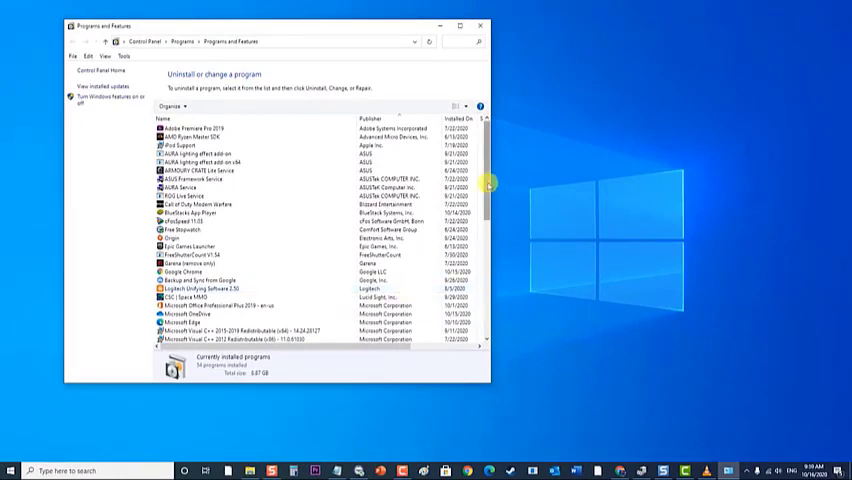
{"action": "scroll", "scroll_direction": "down", "scroll_amount": 3}
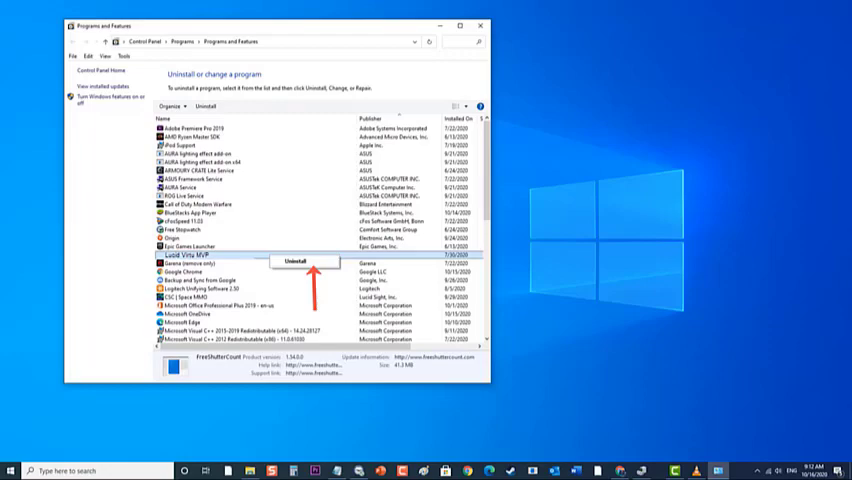
{"action": "left_click", "coordinate": [14, 467]}
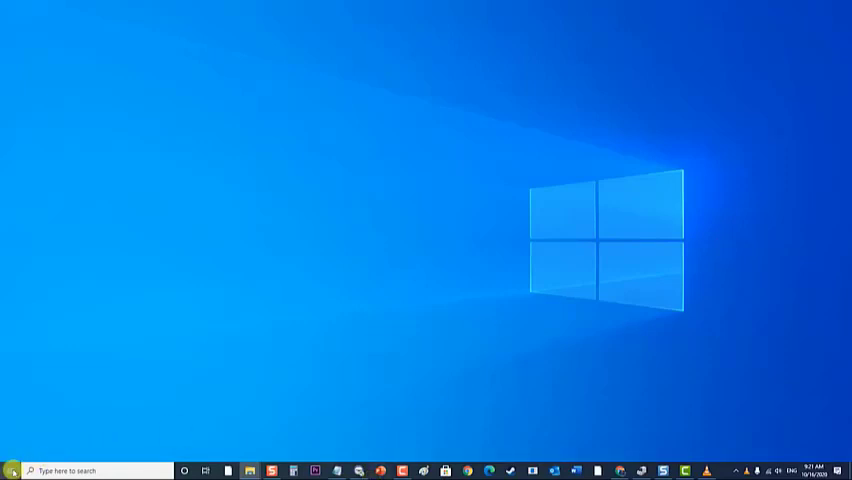
Check for updates on the Windows Update page, then close Settings
{"action": "left_click", "coordinate": [10, 470]}
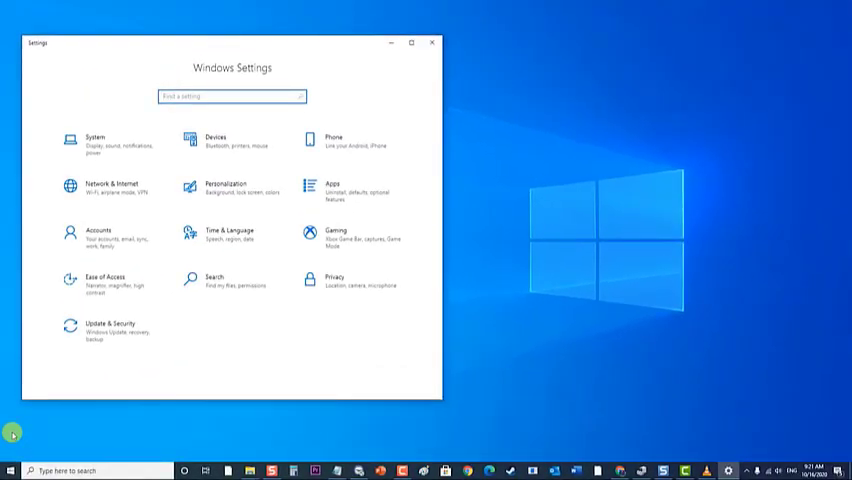
{"action": "mouse_move", "coordinate": [76, 415]}
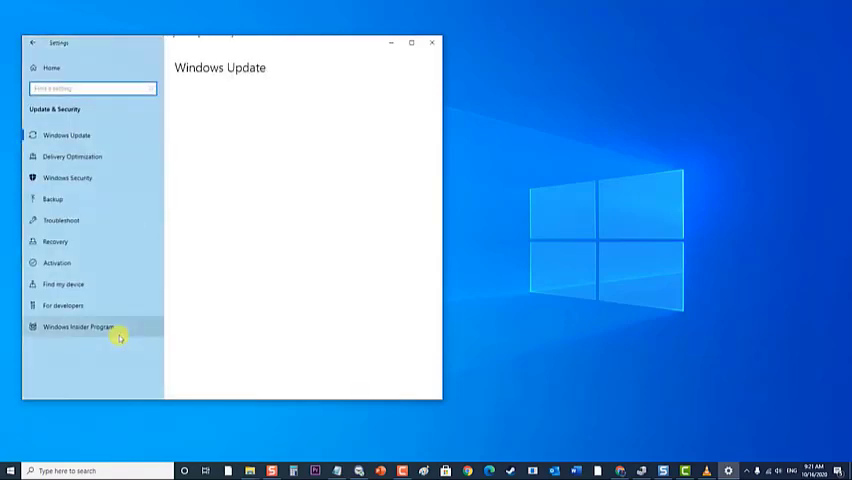
{"action": "left_click", "coordinate": [67, 134]}
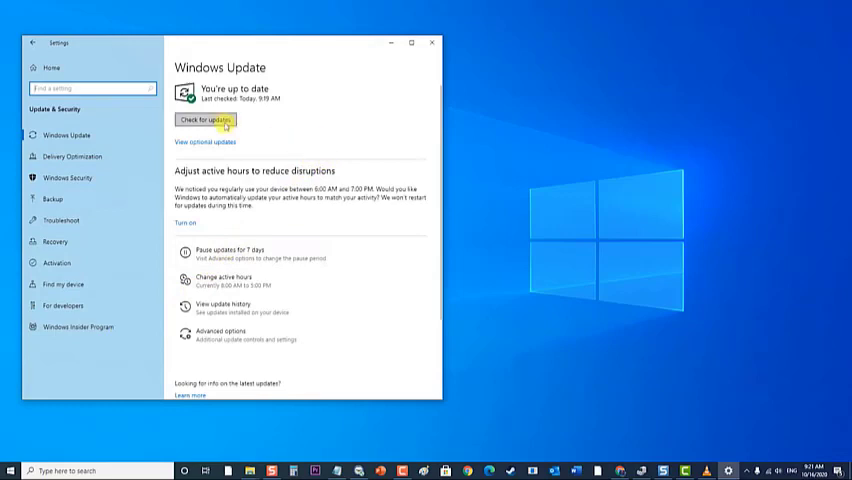
{"action": "left_click", "coordinate": [205, 120]}
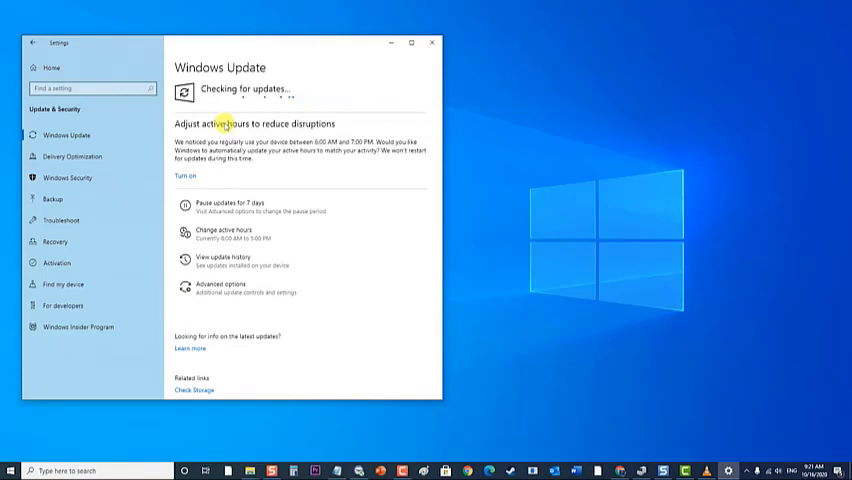
{"action": "mouse_move", "coordinate": [418, 218]}
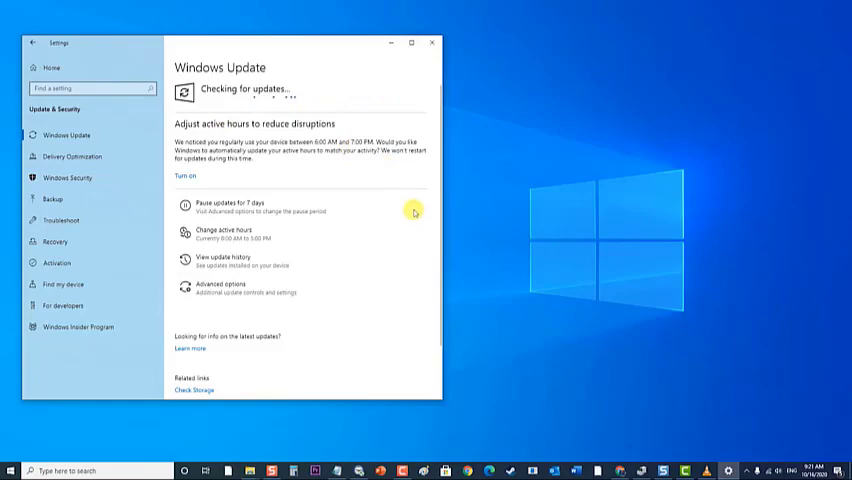
{"action": "left_click", "coordinate": [431, 43]}
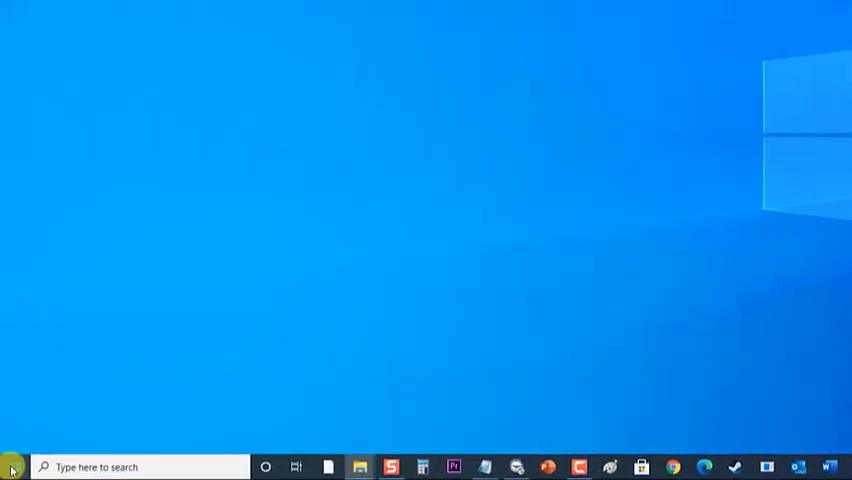
Open NVIDIA Driver Downloads with GeForce 16 series, GTX 1650 and Windows 10 64-bit selected
{"action": "left_click", "coordinate": [12, 467]}
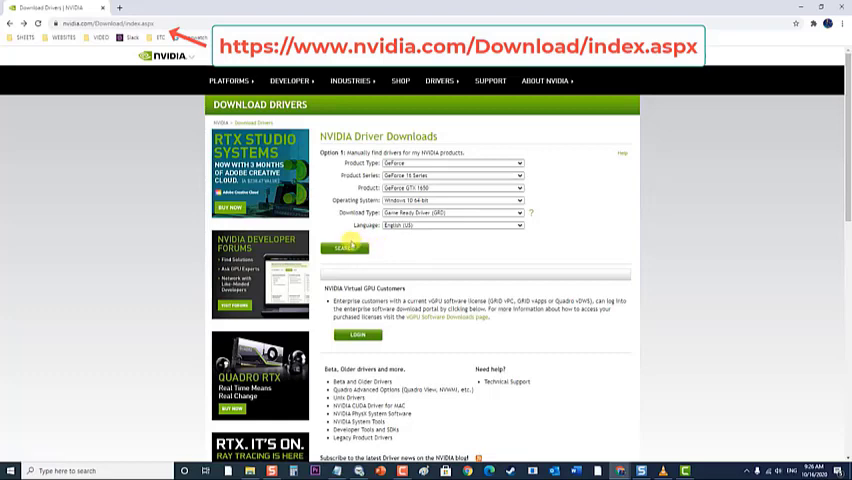
Search drivers, download GeForce Game Ready Driver 456.71, and close Chrome
{"action": "left_click", "coordinate": [344, 247]}
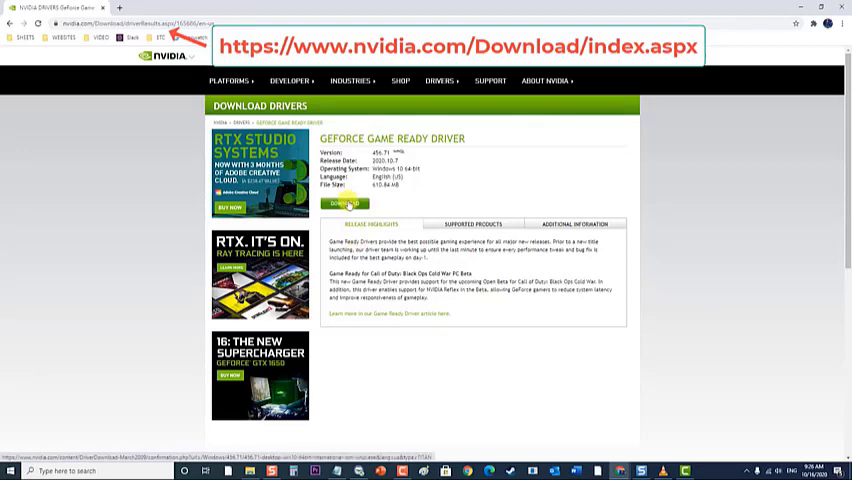
{"action": "left_click", "coordinate": [344, 203]}
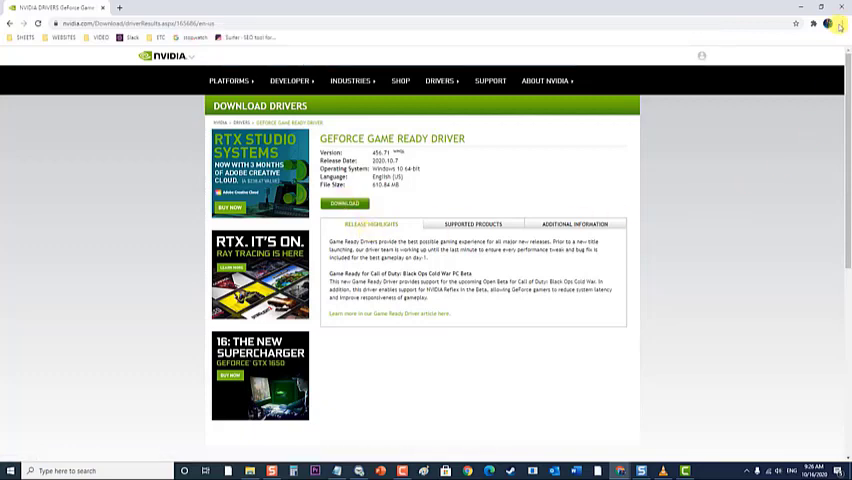
{"action": "left_click", "coordinate": [841, 8]}
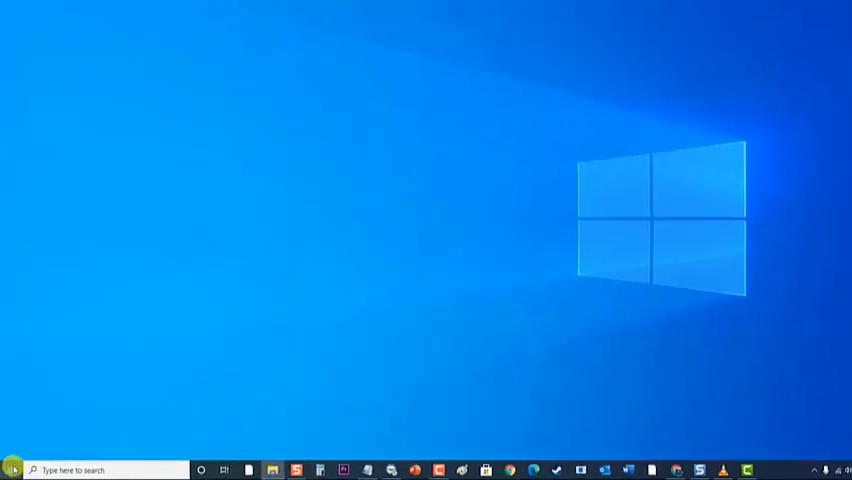
Confirm the GTX 1650 properties say 'This device is working properly' and dismiss them
{"action": "left_click", "coordinate": [13, 469]}
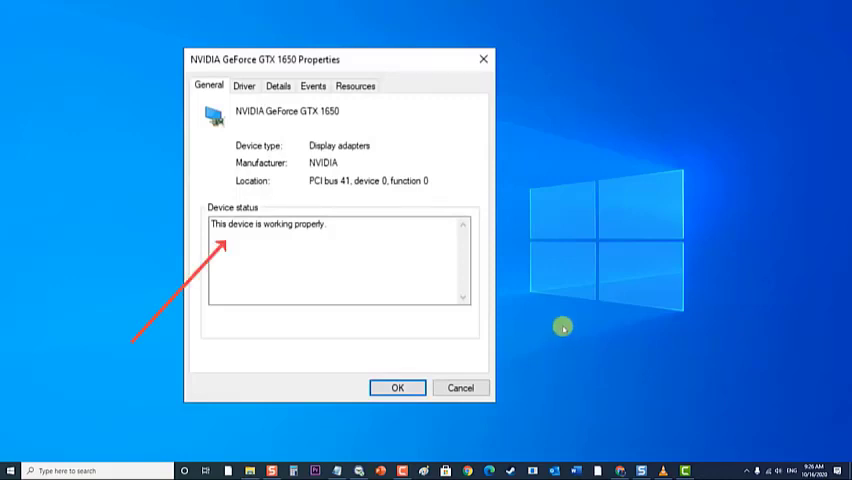
{"action": "left_click", "coordinate": [397, 387]}
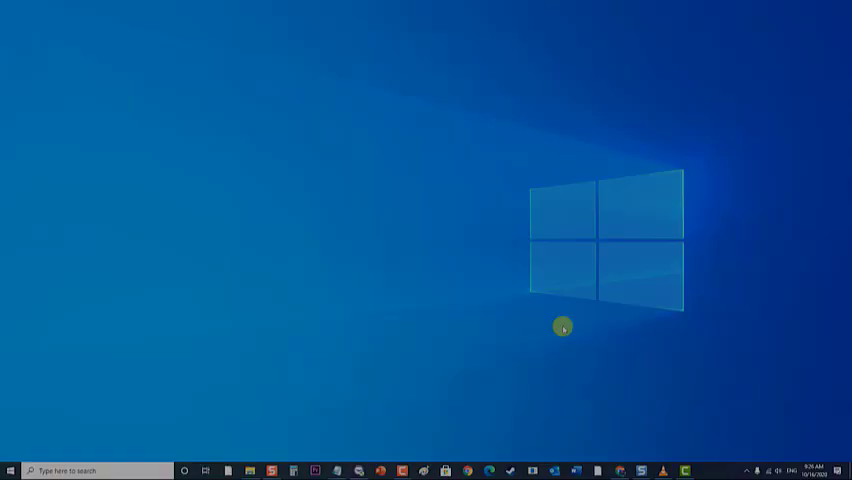